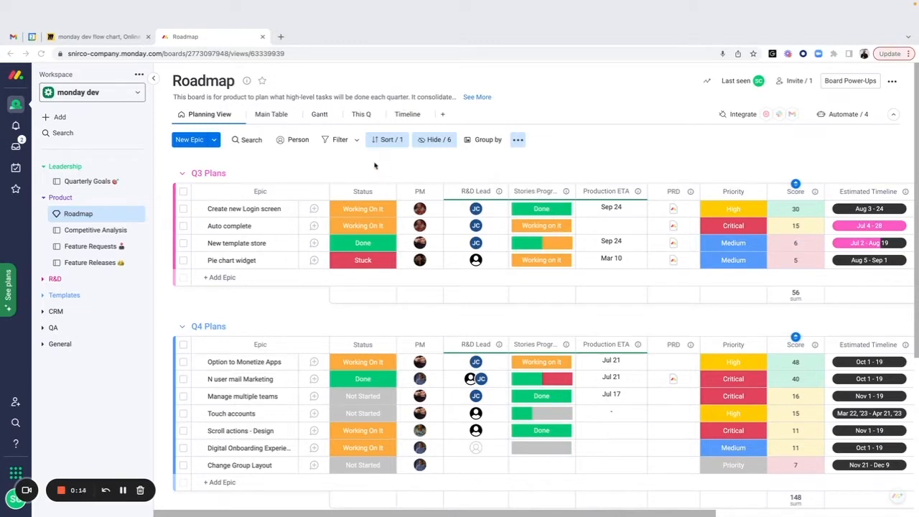
{"action": "mouse_move", "coordinate": [307, 164]}
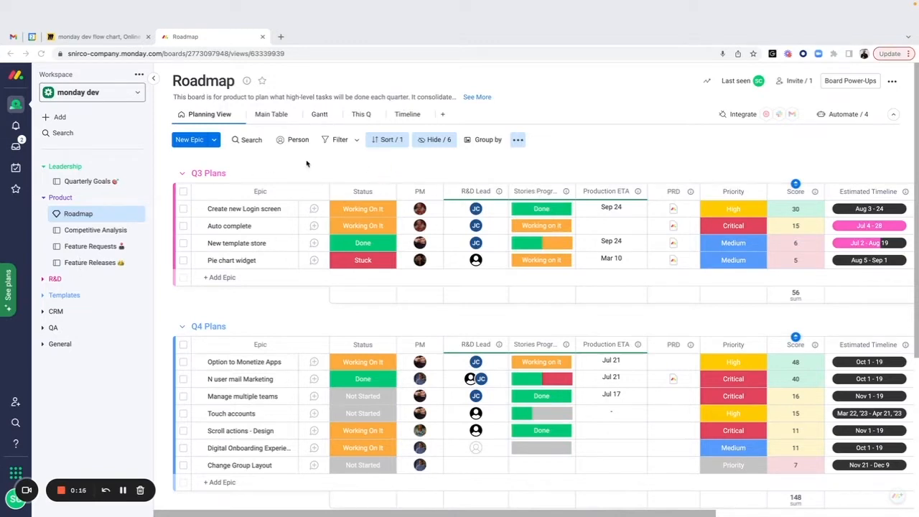
Switch to the Competitive Analysis board and expand all its topic groups
{"action": "scroll", "scroll_direction": "down", "scroll_amount": 3}
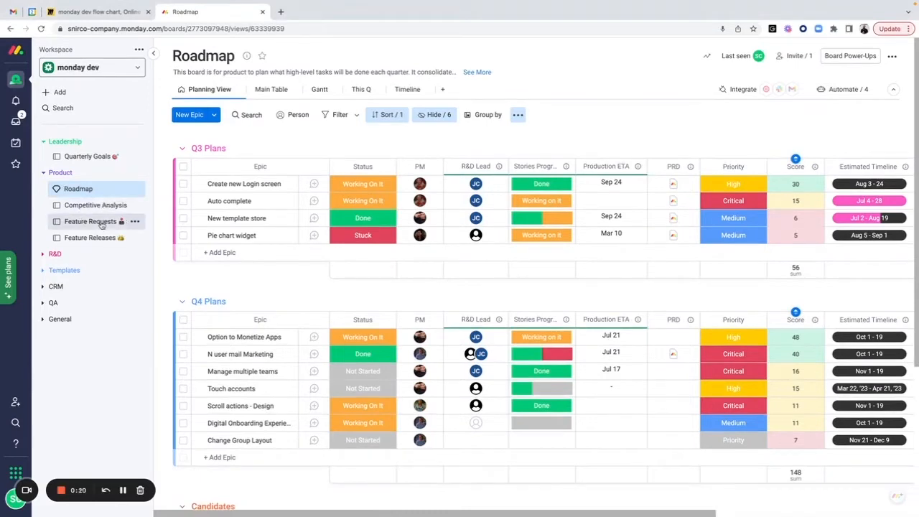
{"action": "mouse_move", "coordinate": [95, 204]}
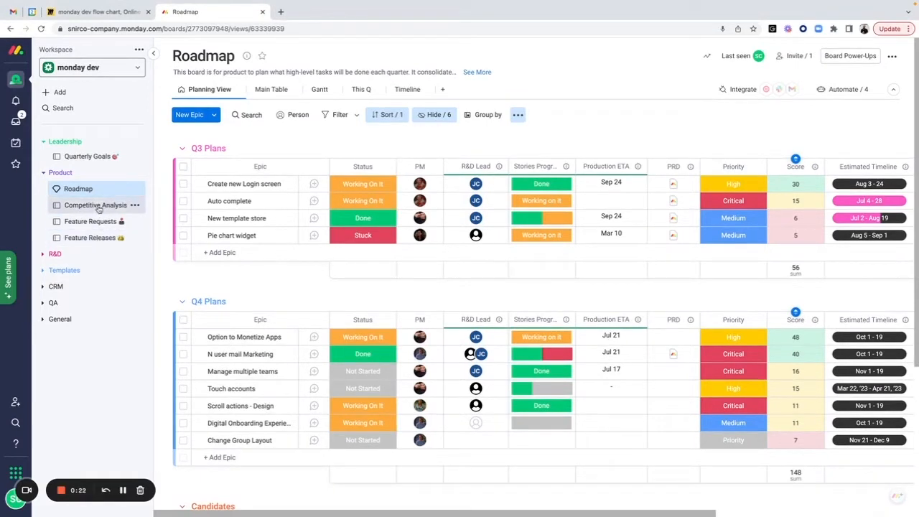
{"action": "left_click", "coordinate": [95, 204]}
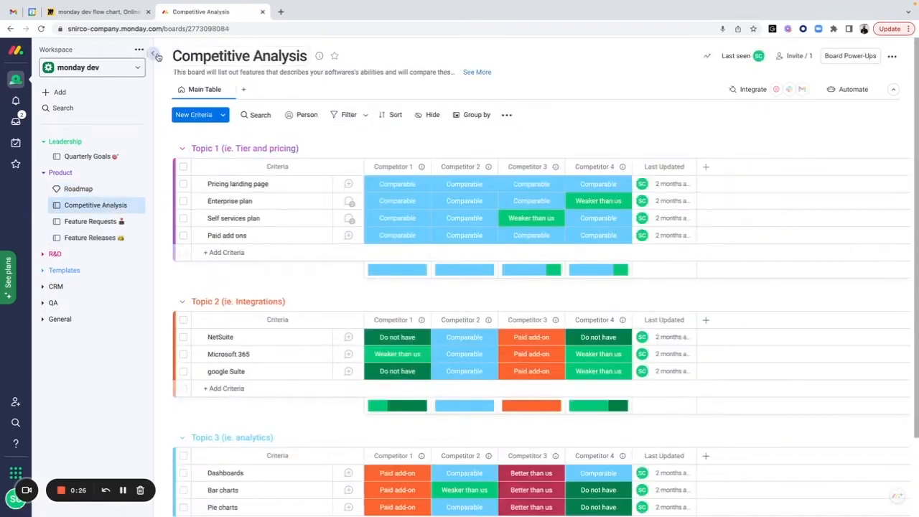
{"action": "mouse_move", "coordinate": [152, 53]}
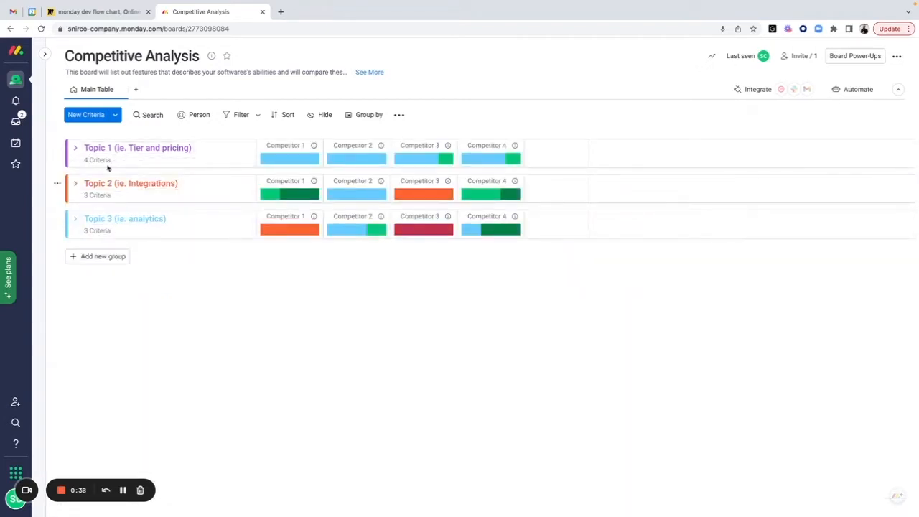
{"action": "mouse_move", "coordinate": [138, 147]}
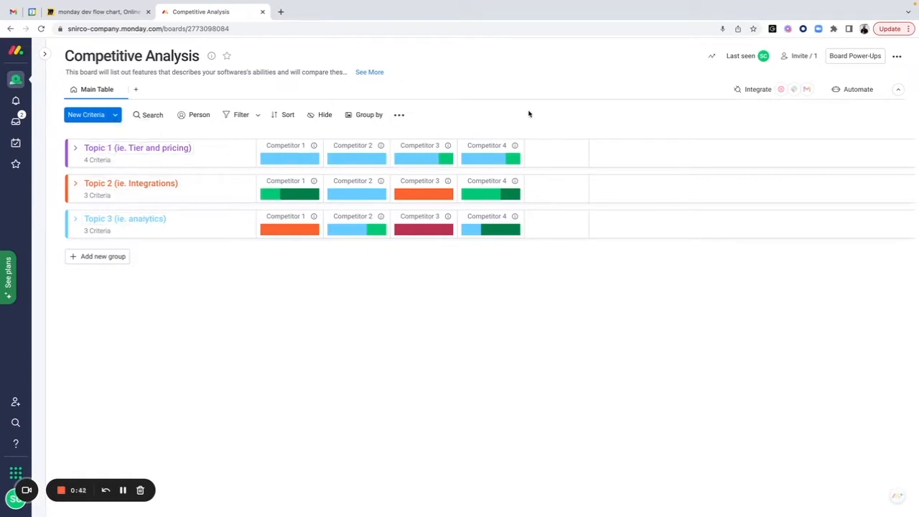
{"action": "left_click", "coordinate": [75, 148]}
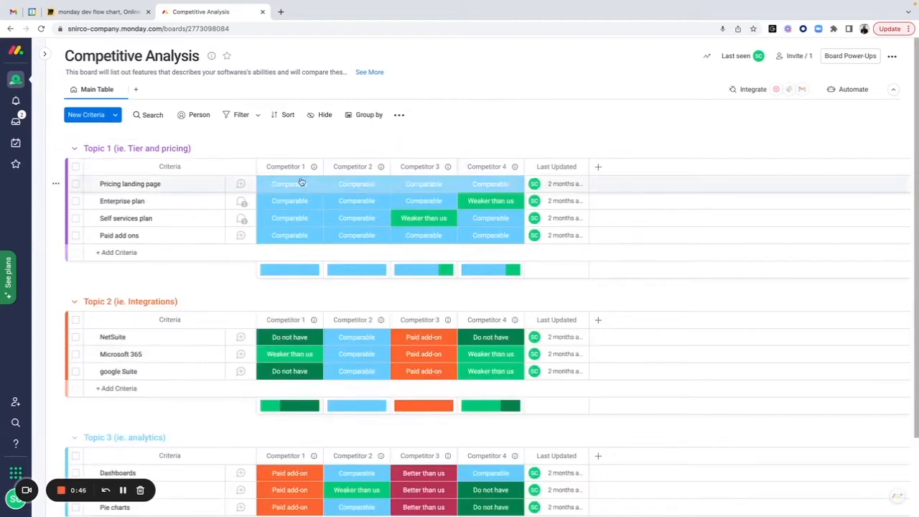
Reopen the workspace sidebar listing the Product boards beside the Competitive Analysis board
{"action": "left_click", "coordinate": [290, 184]}
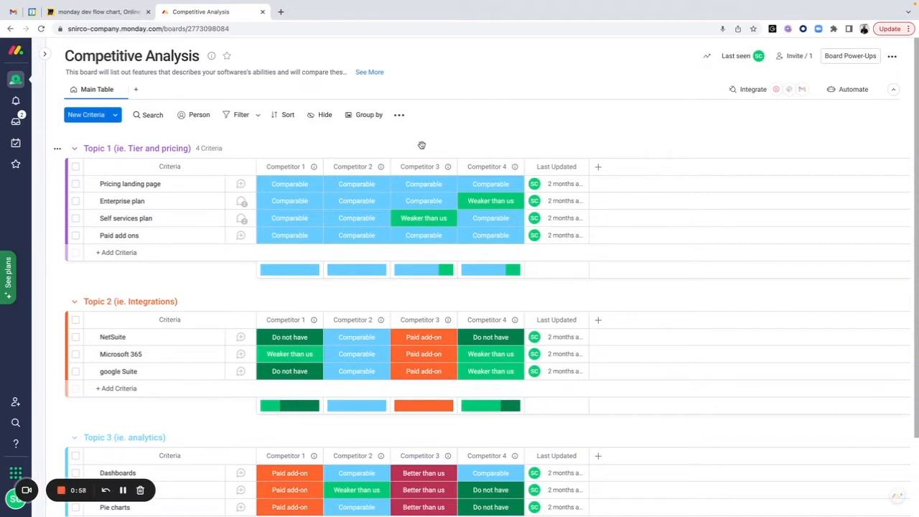
{"action": "mouse_move", "coordinate": [440, 152]}
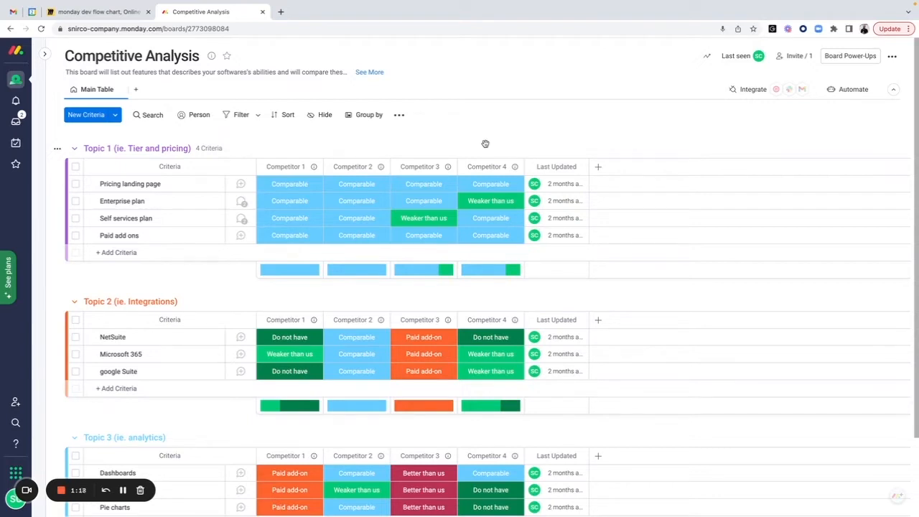
{"action": "left_click", "coordinate": [43, 53]}
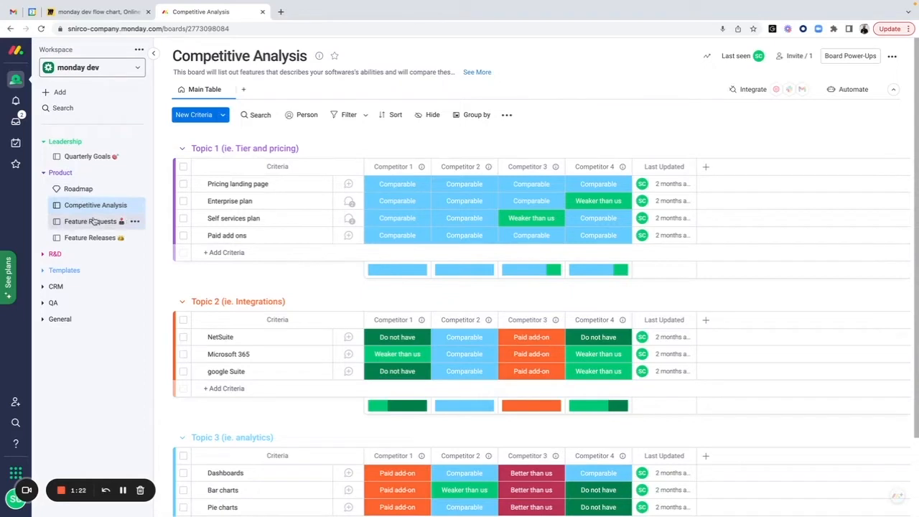
Switch to the Feature Requests board and scroll across its planning, domain and deal-value columns
{"action": "left_click", "coordinate": [89, 221]}
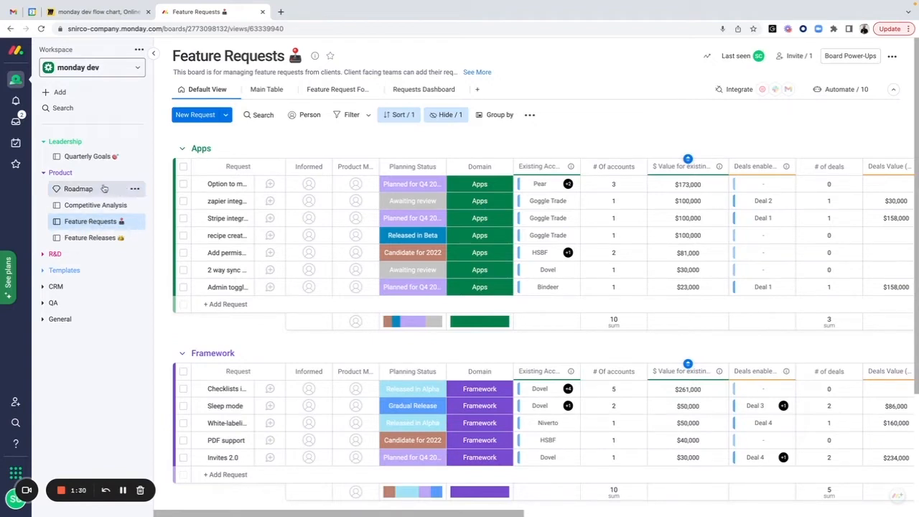
{"action": "mouse_move", "coordinate": [98, 221]}
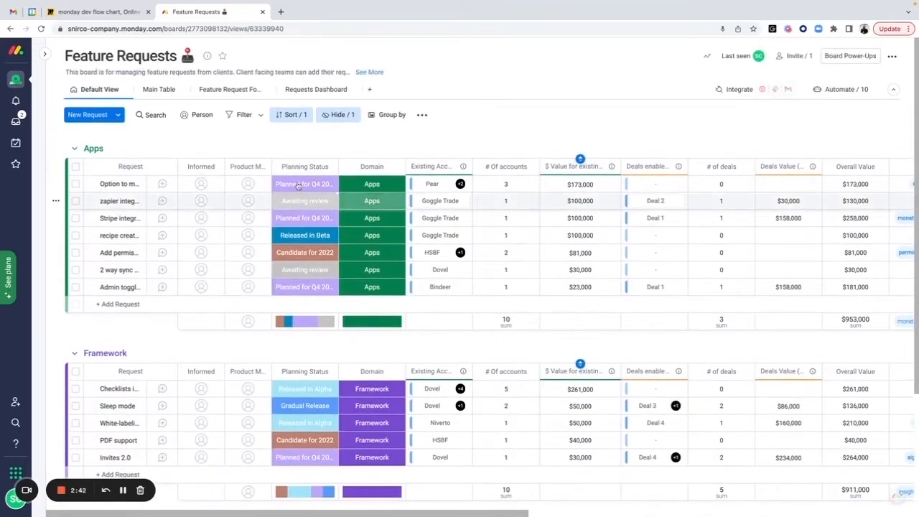
{"action": "mouse_move", "coordinate": [304, 183]}
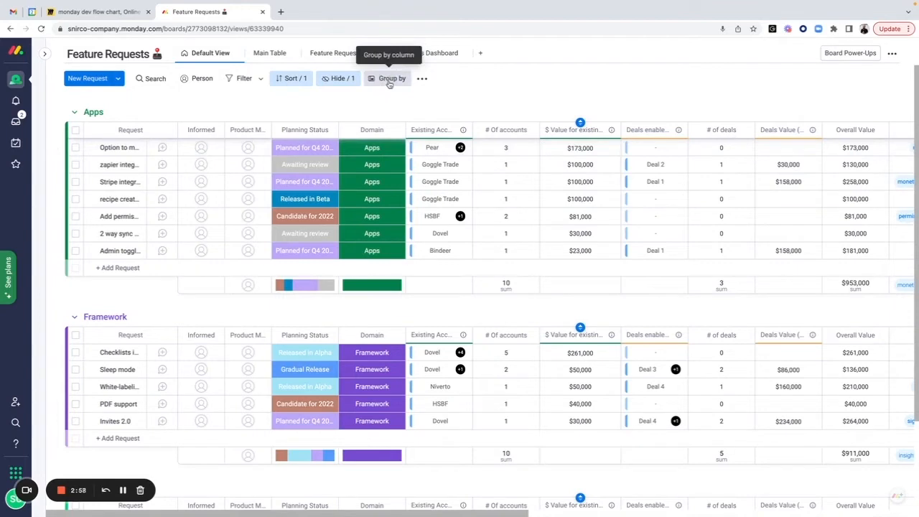
{"action": "mouse_move", "coordinate": [542, 106]}
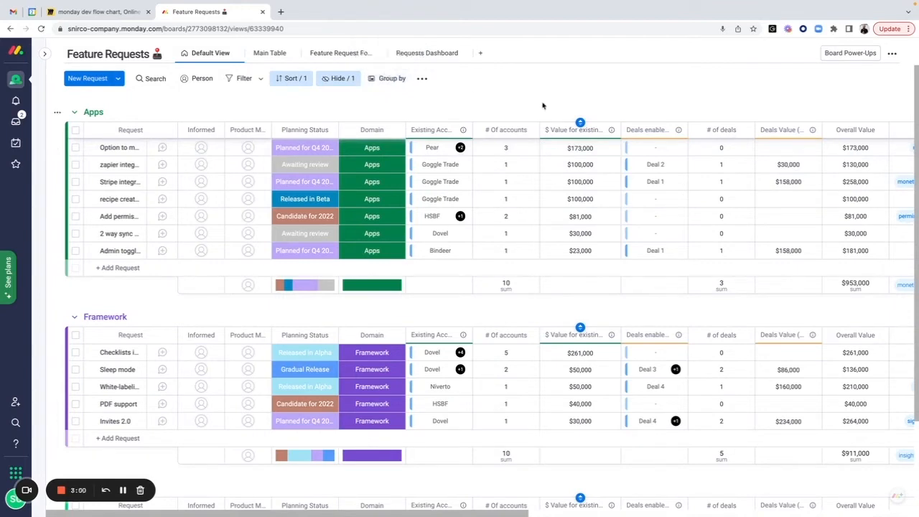
{"action": "scroll", "scroll_direction": "right", "scroll_amount": 3}
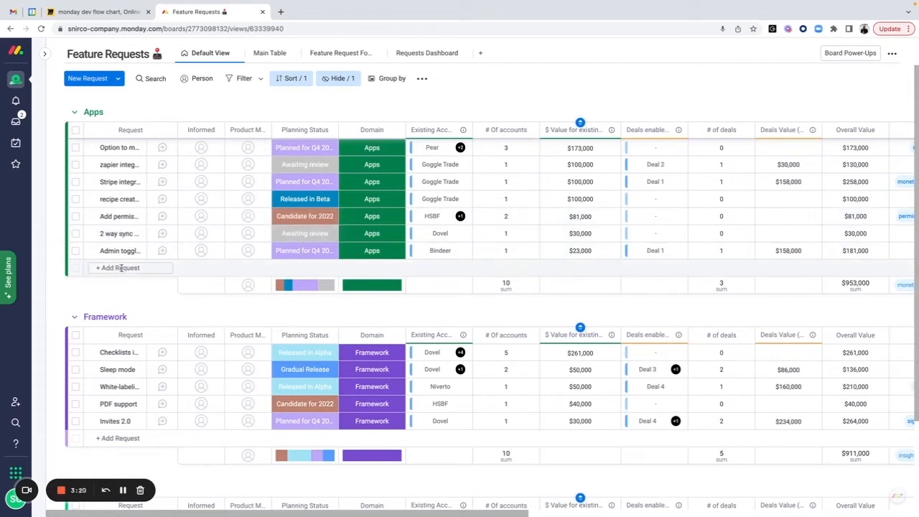
{"action": "mouse_move", "coordinate": [341, 52]}
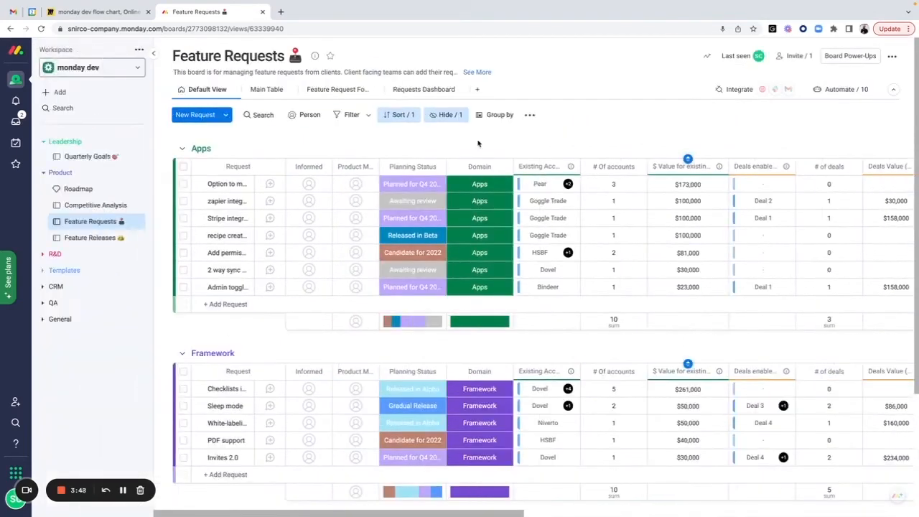
Expand the CRM folder in the sidebar to reveal the Accounts and Deals boards
{"action": "left_click", "coordinate": [54, 287]}
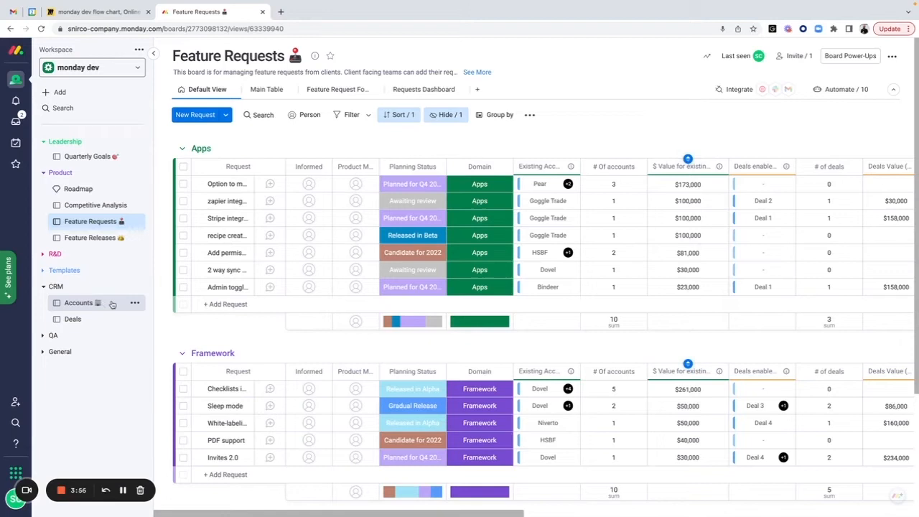
{"action": "mouse_move", "coordinate": [681, 166]}
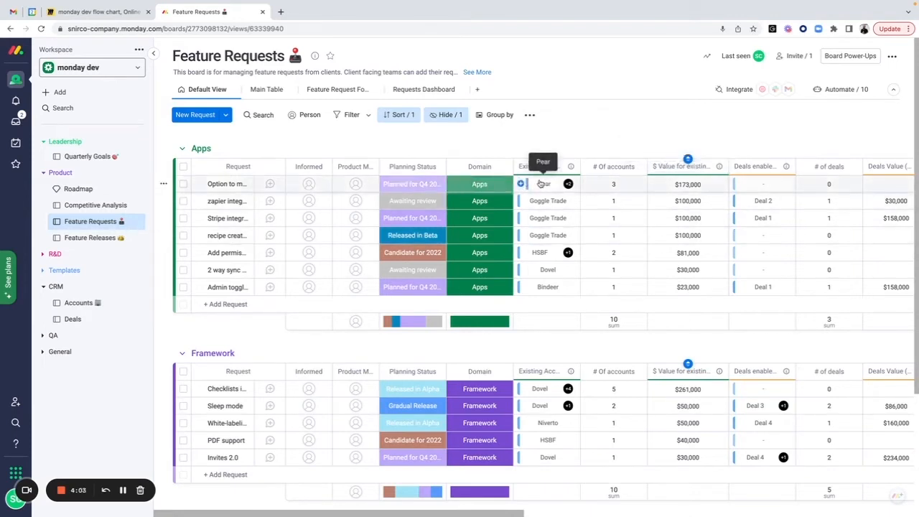
{"action": "mouse_move", "coordinate": [571, 148]}
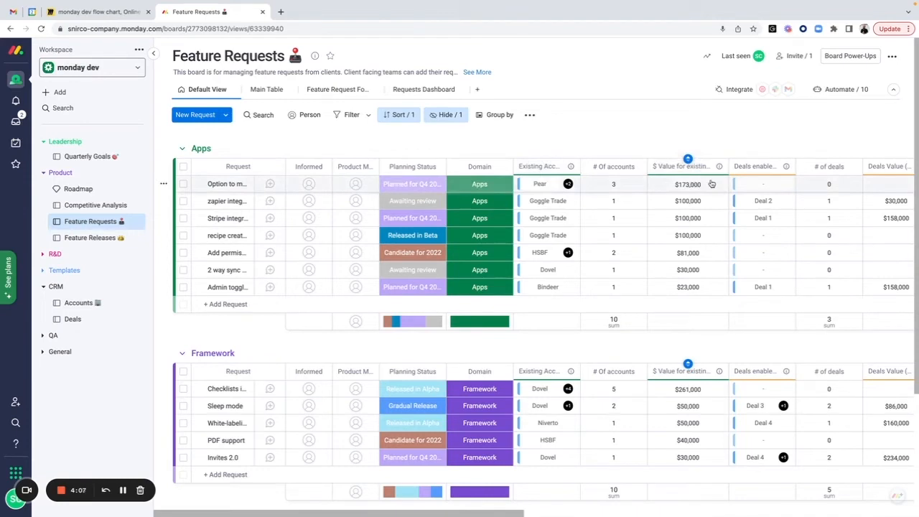
{"action": "mouse_move", "coordinate": [712, 186]}
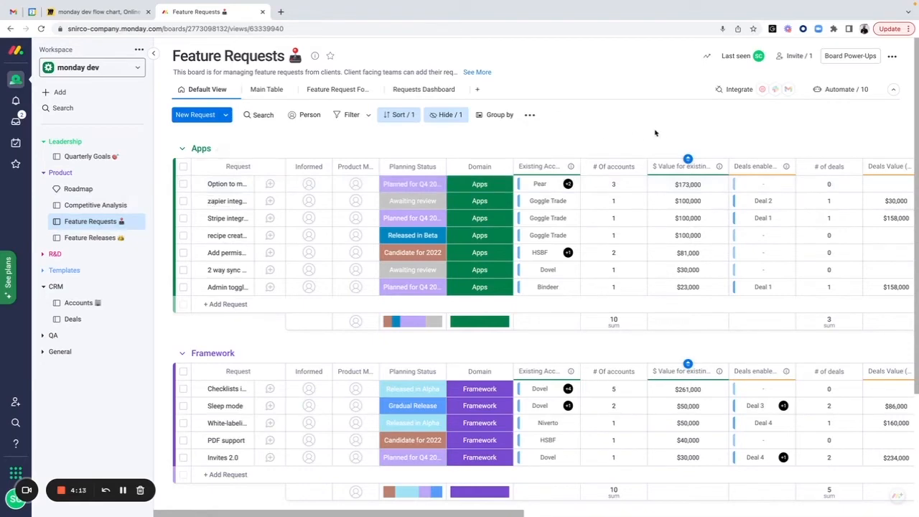
{"action": "mouse_move", "coordinate": [688, 136]}
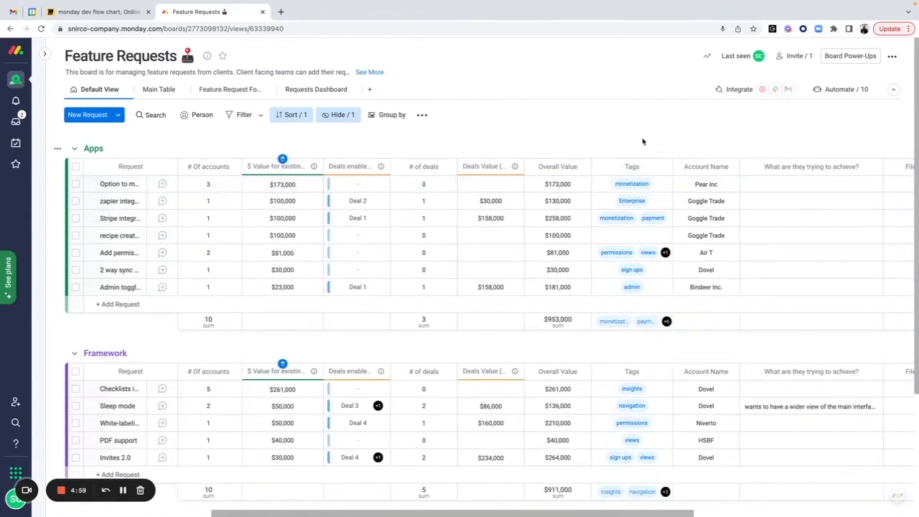
Scroll through the Feature Requests columns, then bring back the workspace board list
{"action": "scroll", "scroll_direction": "right", "scroll_amount": 3}
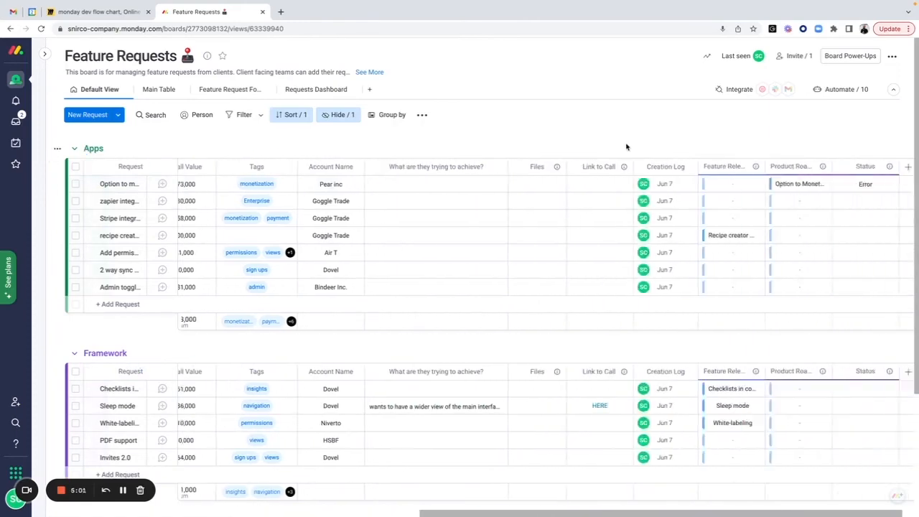
{"action": "scroll", "scroll_direction": "right", "scroll_amount": 3}
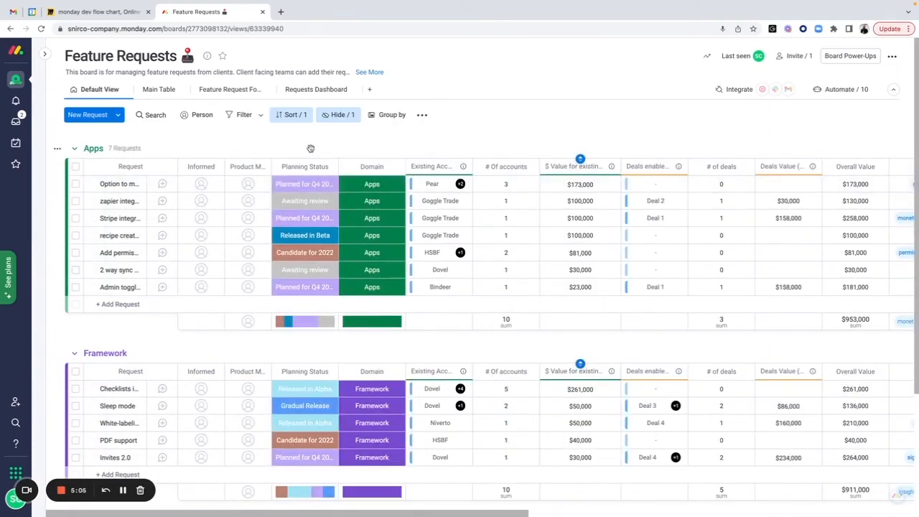
{"action": "mouse_move", "coordinate": [307, 148]}
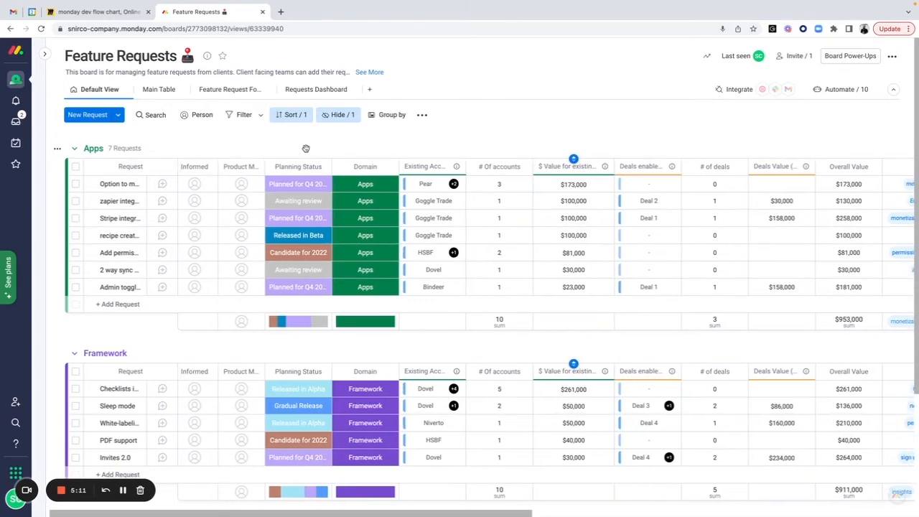
{"action": "left_click", "coordinate": [44, 55]}
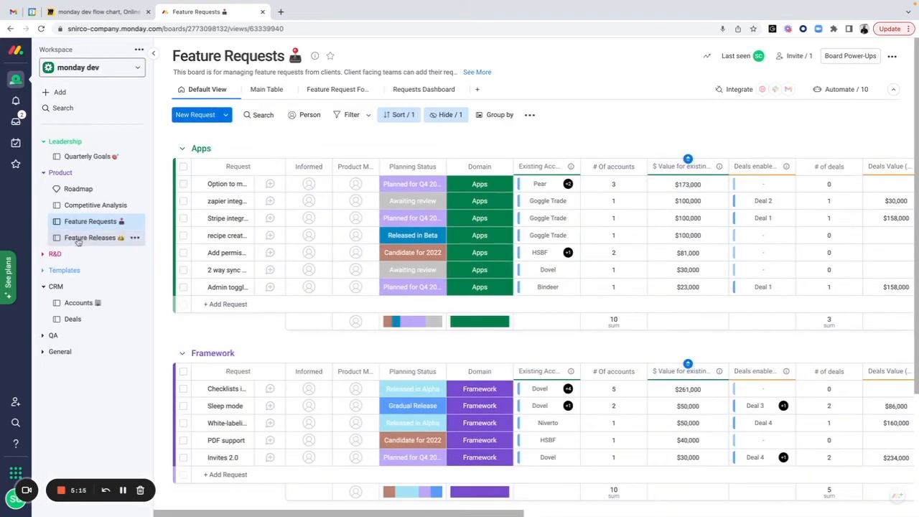
Switch to the Feature Releases board with its Q4 and Q3 2021 release groups
{"action": "left_click", "coordinate": [89, 238]}
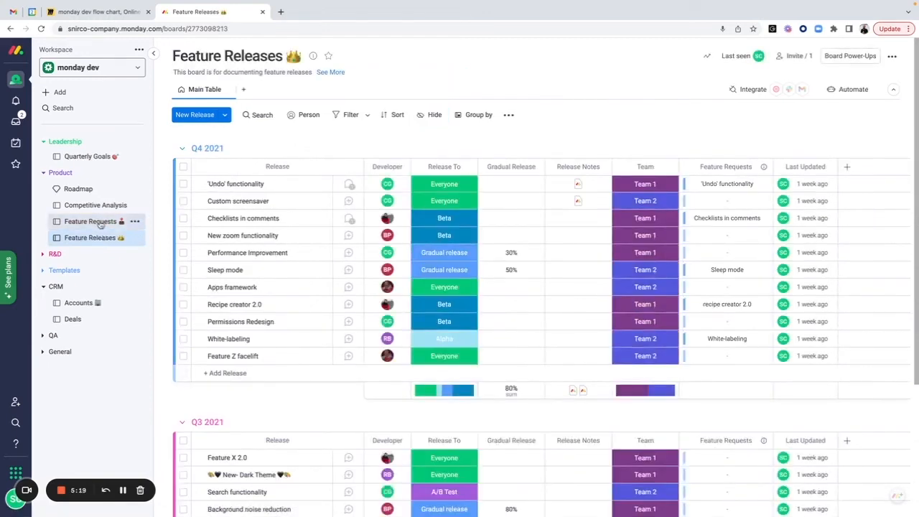
{"action": "mouse_move", "coordinate": [78, 189]}
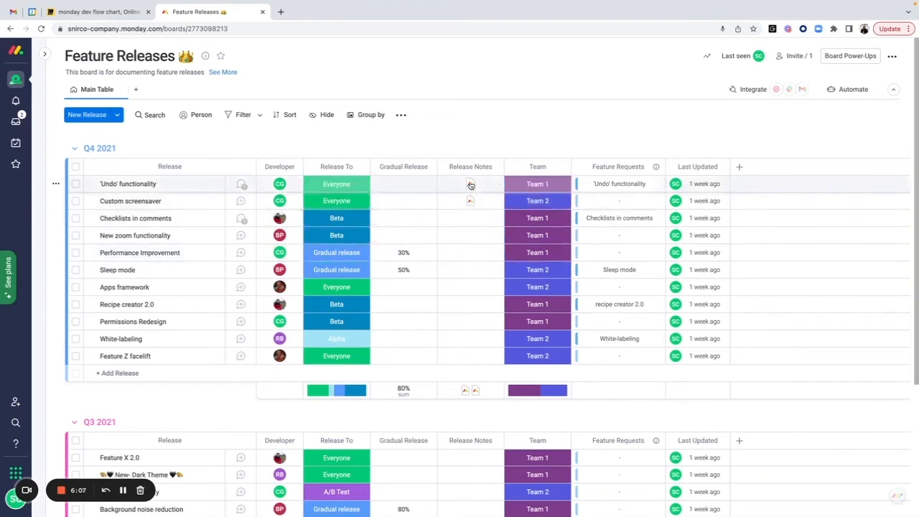
{"action": "left_click", "coordinate": [471, 184]}
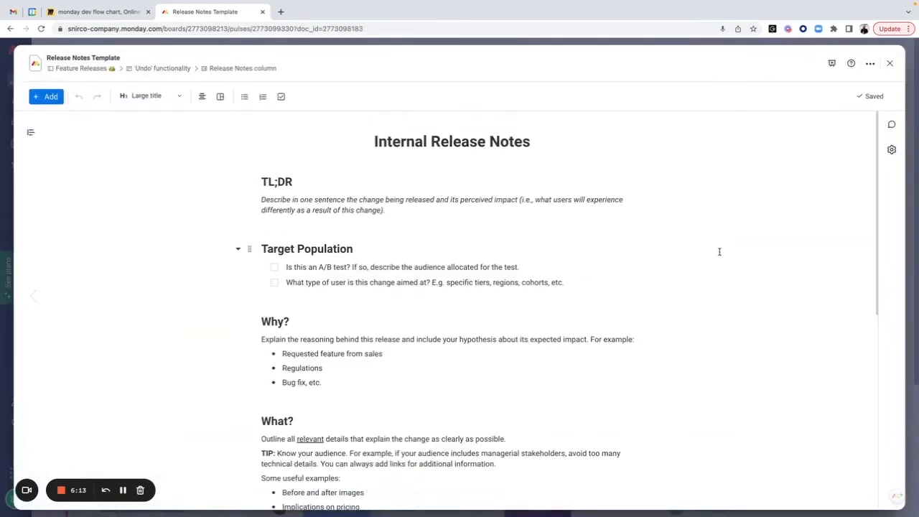
{"action": "scroll", "scroll_direction": "down", "scroll_amount": 3}
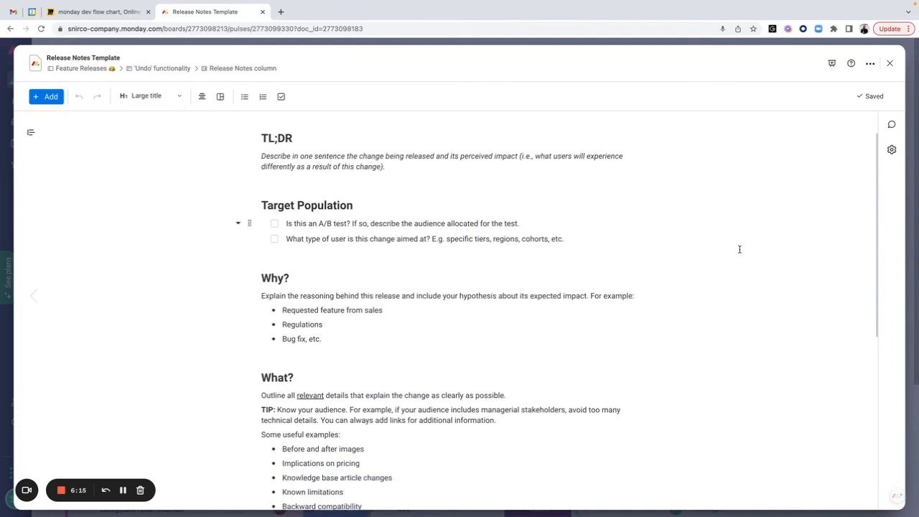
{"action": "scroll", "scroll_direction": "down", "scroll_amount": 3}
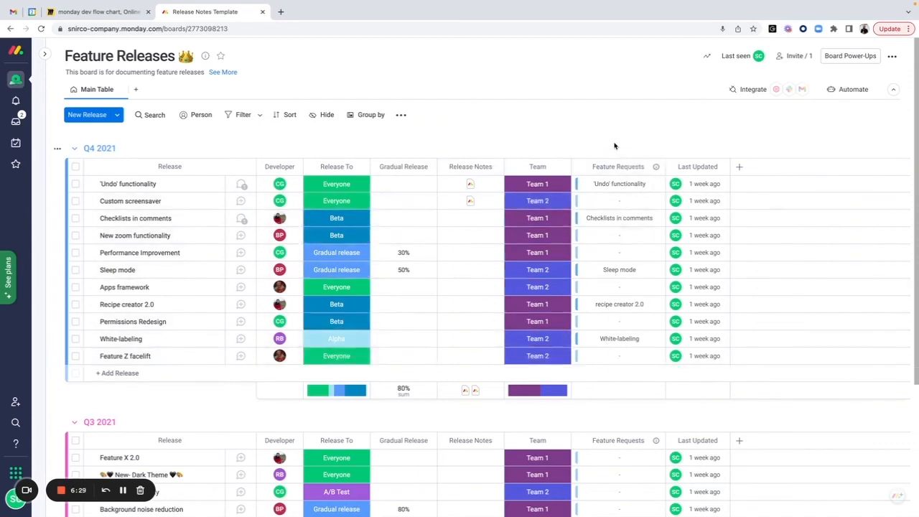
Reveal the workspace board list again beside the Feature Releases board
{"action": "left_click", "coordinate": [45, 53]}
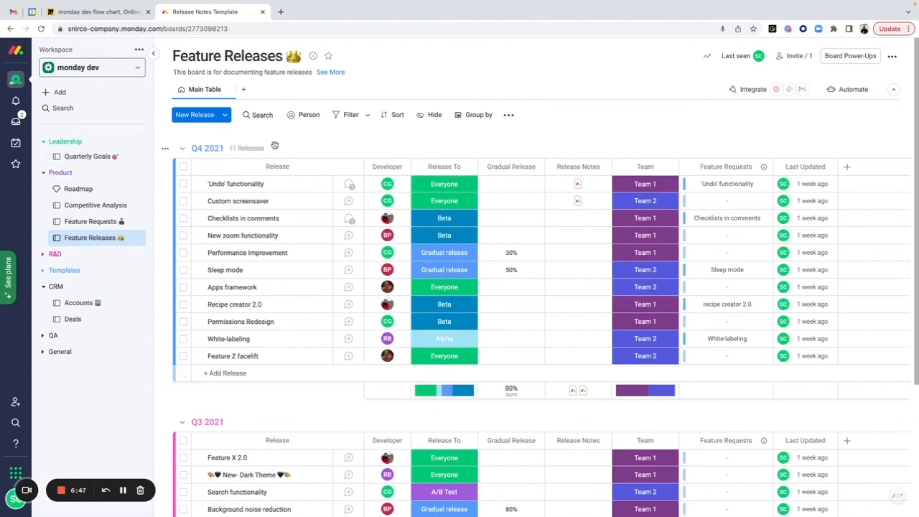
{"action": "mouse_move", "coordinate": [94, 204]}
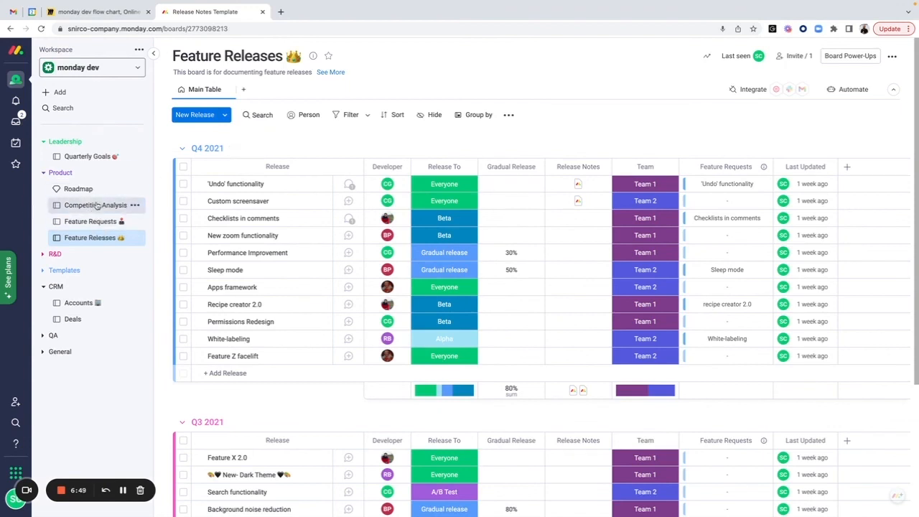
{"action": "mouse_move", "coordinate": [77, 188]}
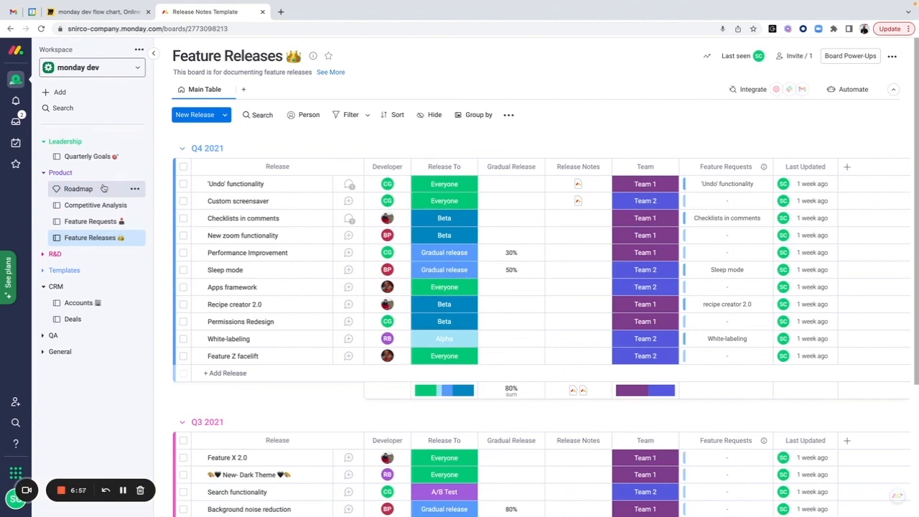
Expand the R&D folder to show the Cross-Team Dashboard and two team folders
{"action": "left_click", "coordinate": [55, 253]}
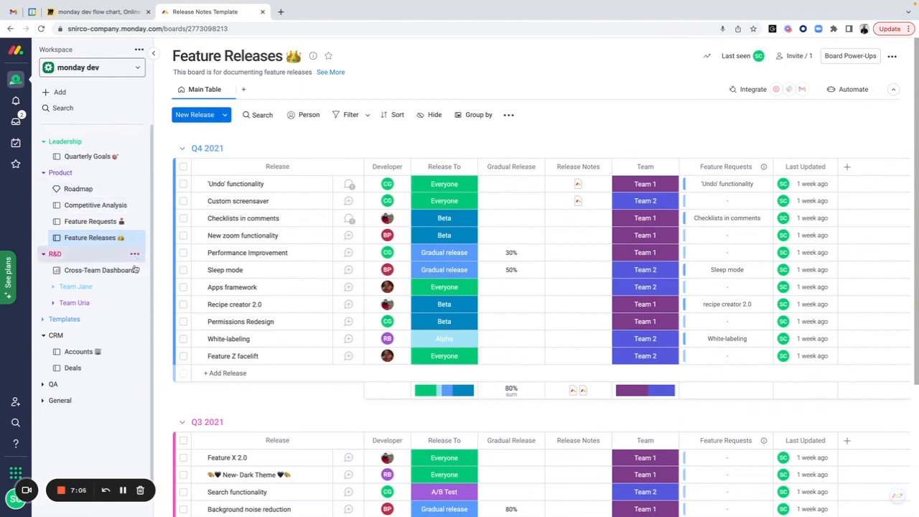
{"action": "mouse_move", "coordinate": [89, 253]}
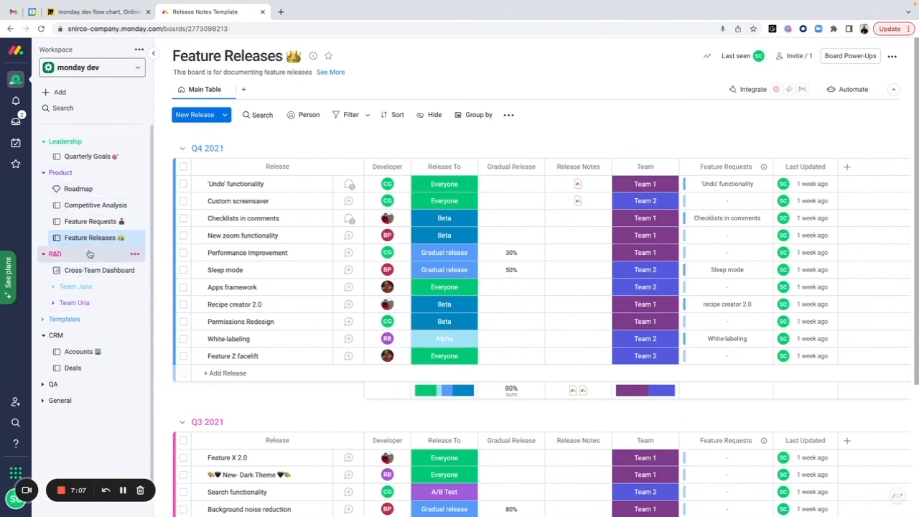